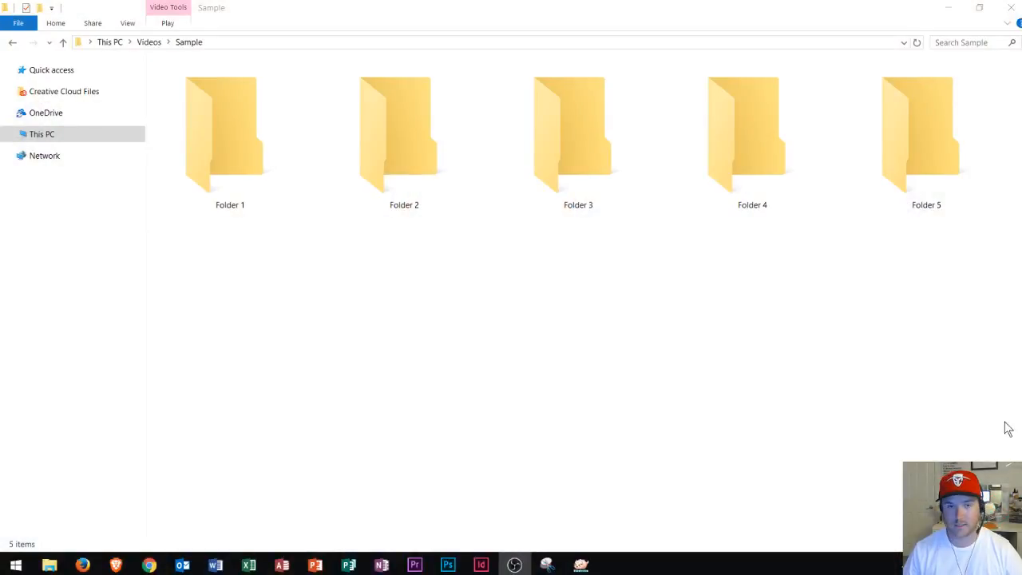
Click through folders 3, 2, 5 and 1, then select Folder 4, Folder 3, and Folder 1.
click(578, 136)
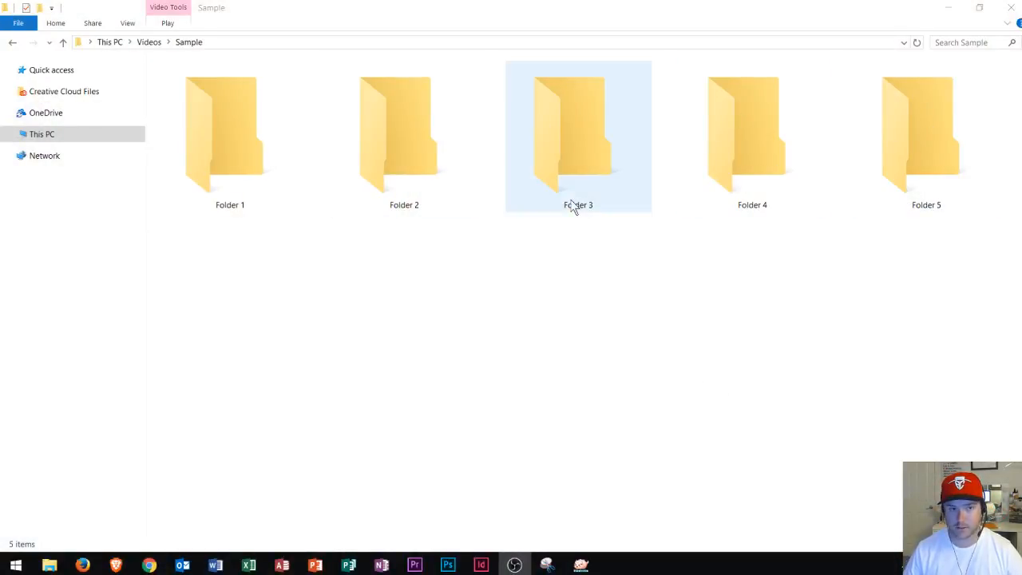
click(404, 136)
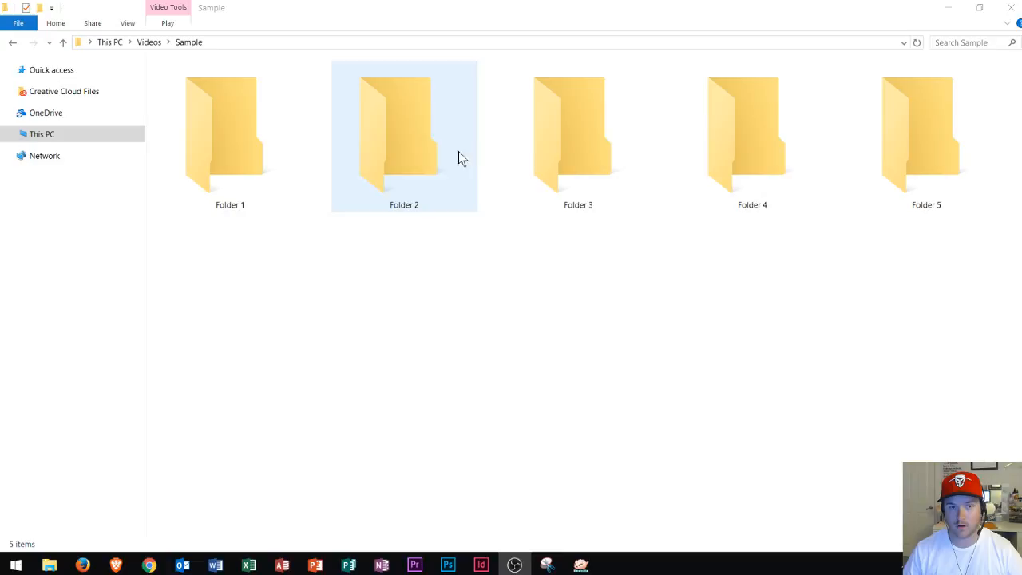
click(927, 136)
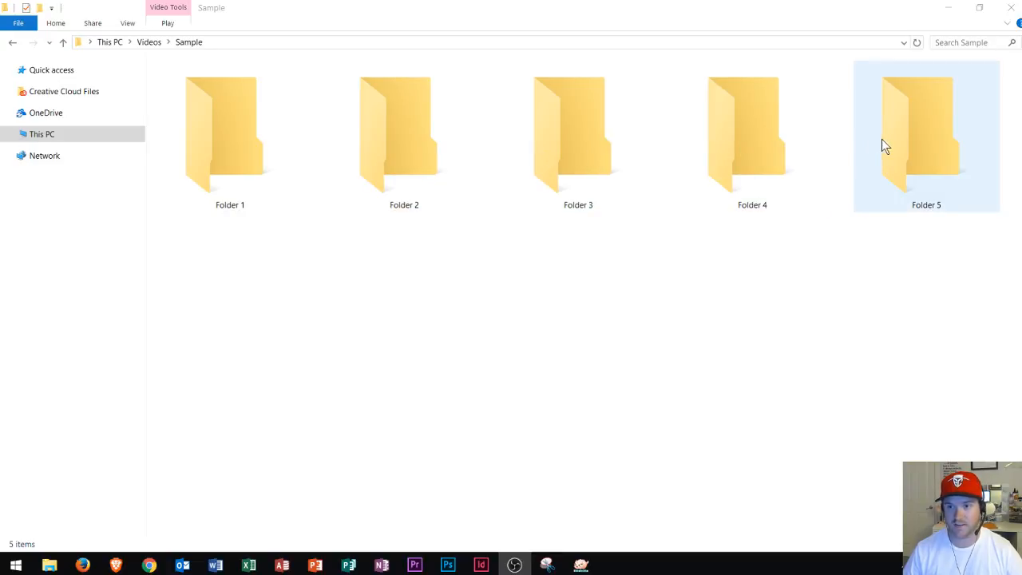
click(230, 136)
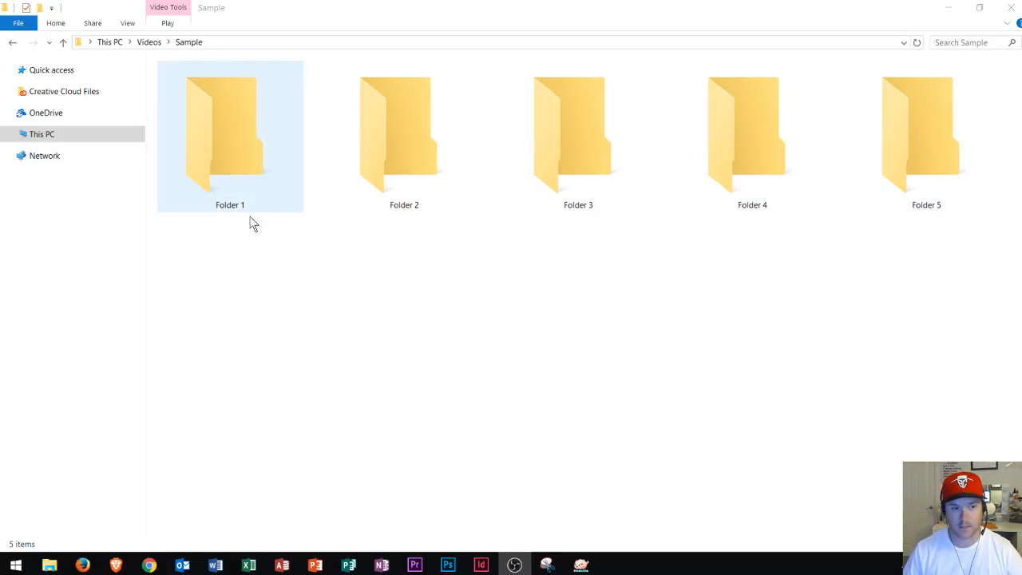
mouse_move(234, 176)
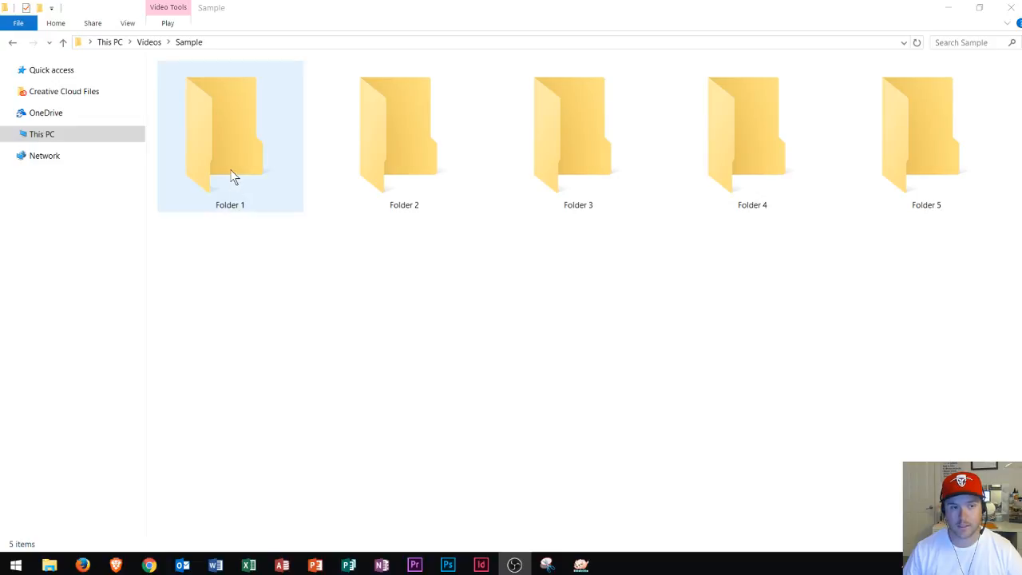
click(230, 136)
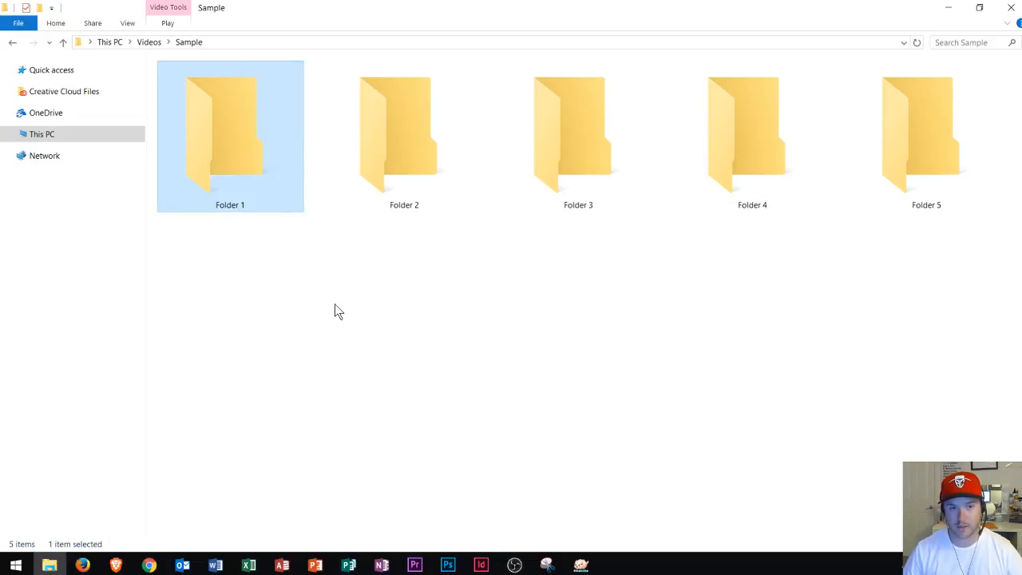
click(751, 136)
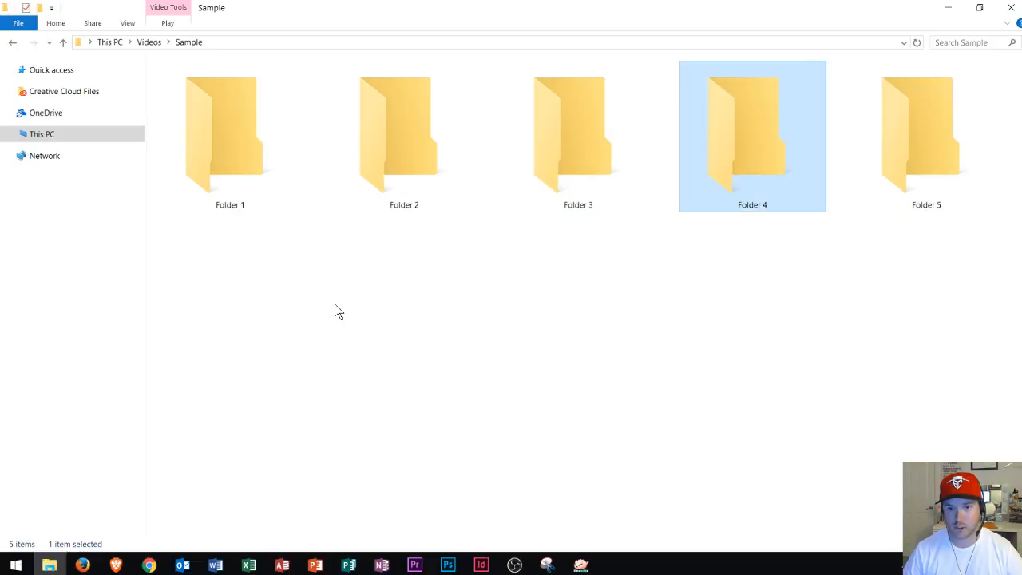
click(578, 136)
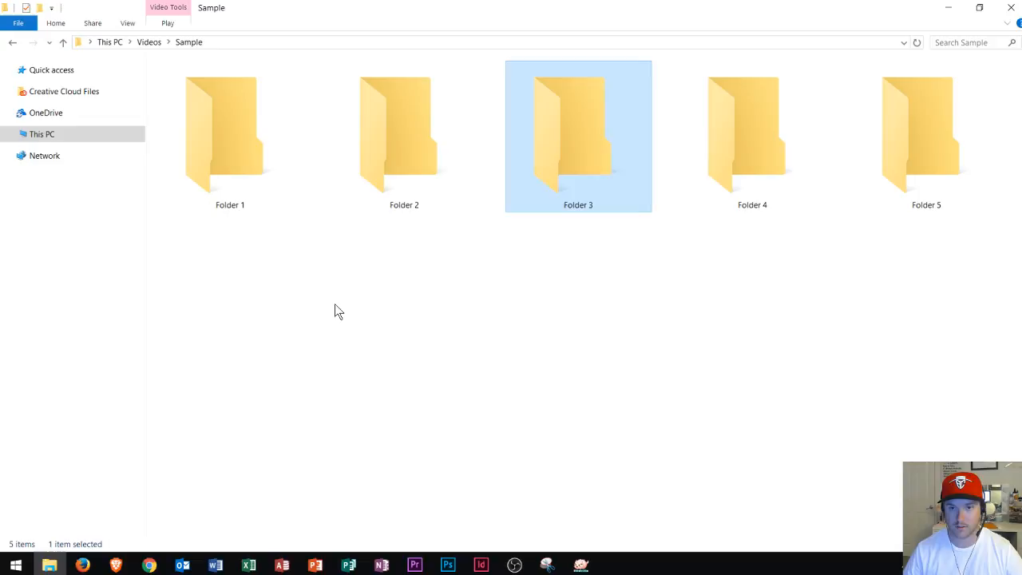
click(230, 136)
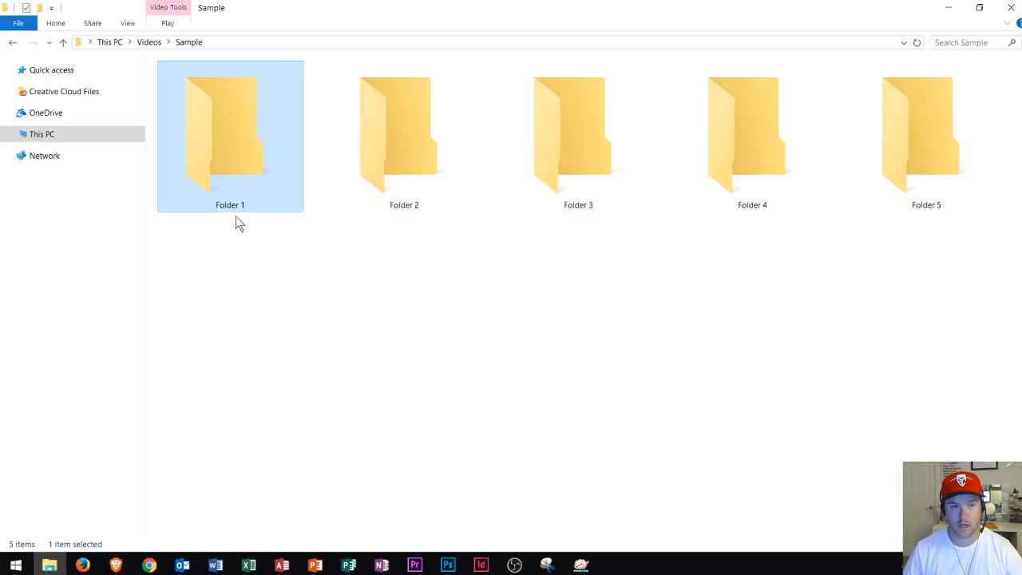
mouse_move(280, 197)
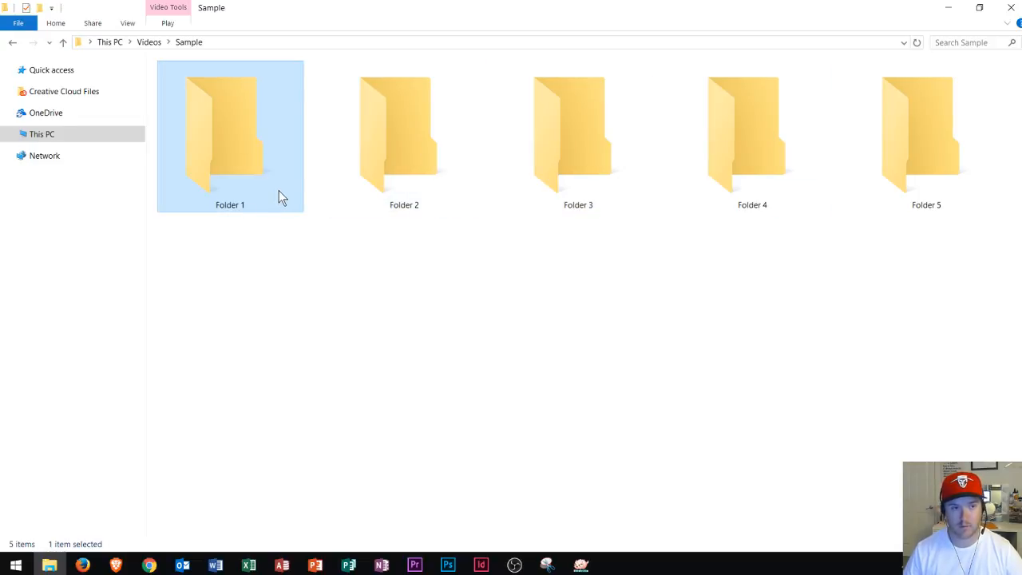
mouse_move(280, 197)
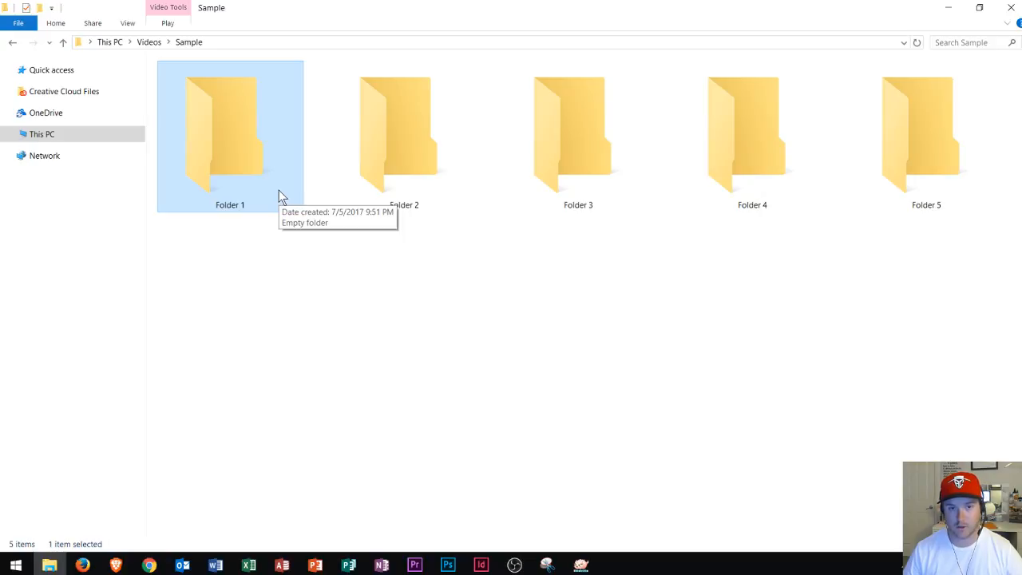
mouse_move(335, 185)
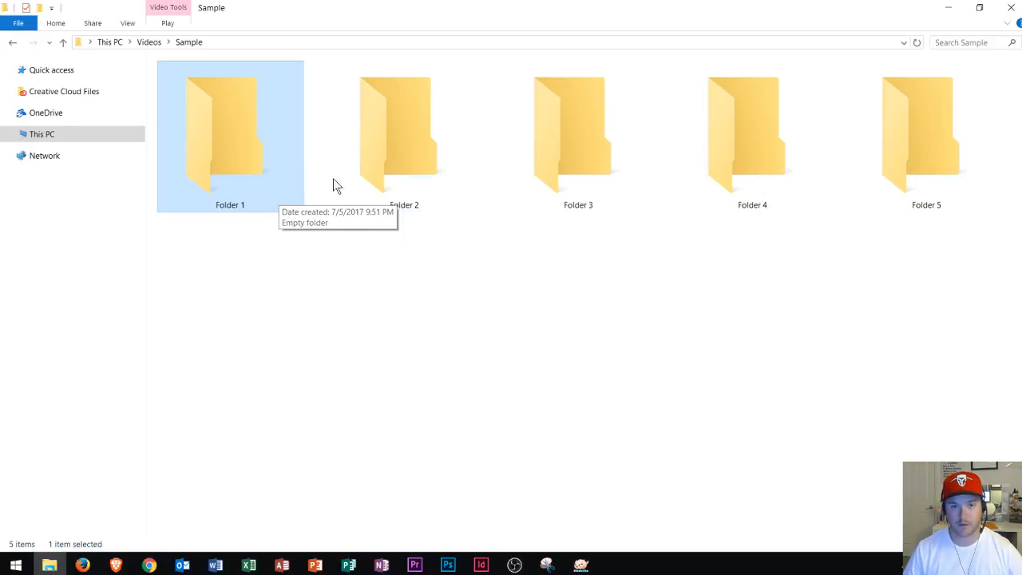
mouse_move(607, 245)
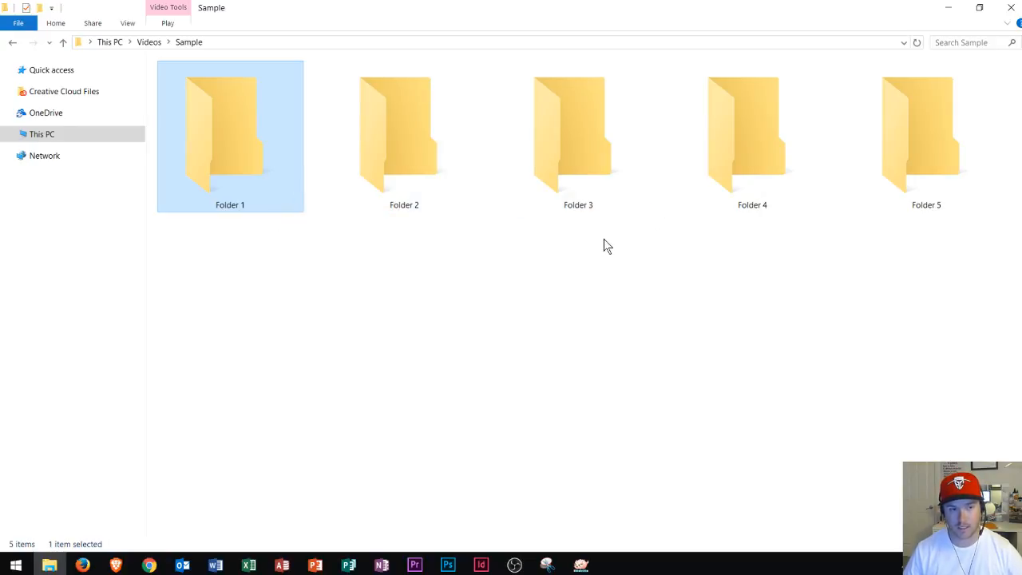
Add Folder 5 to the multi-selection alongside Folders 1 and 3.
click(927, 135)
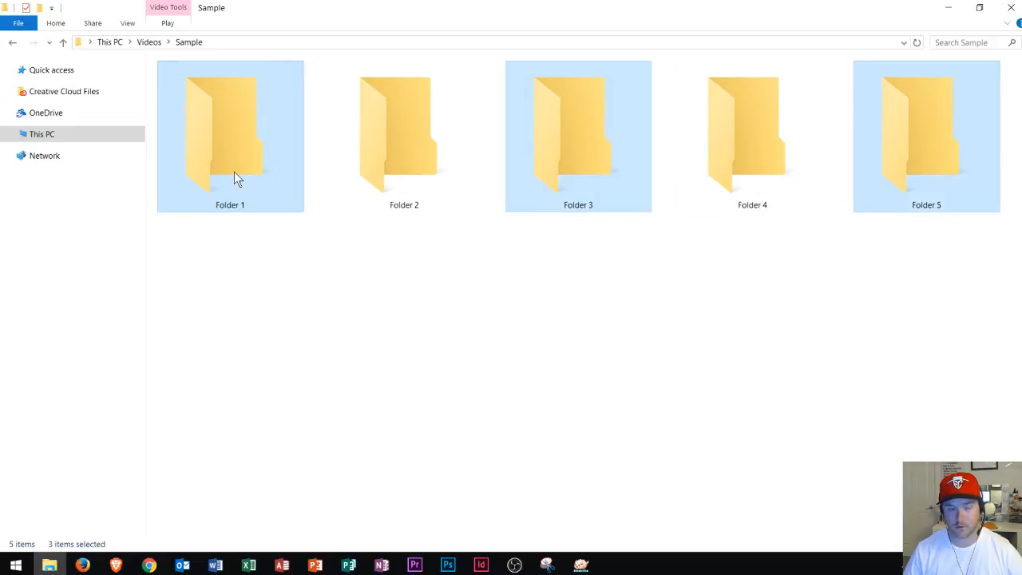
mouse_move(579, 165)
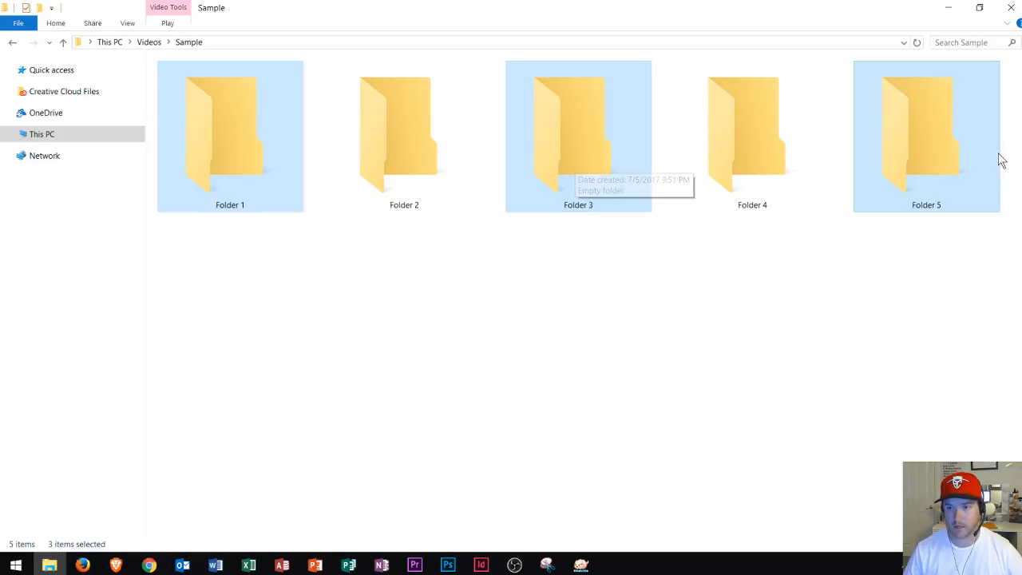
mouse_move(389, 276)
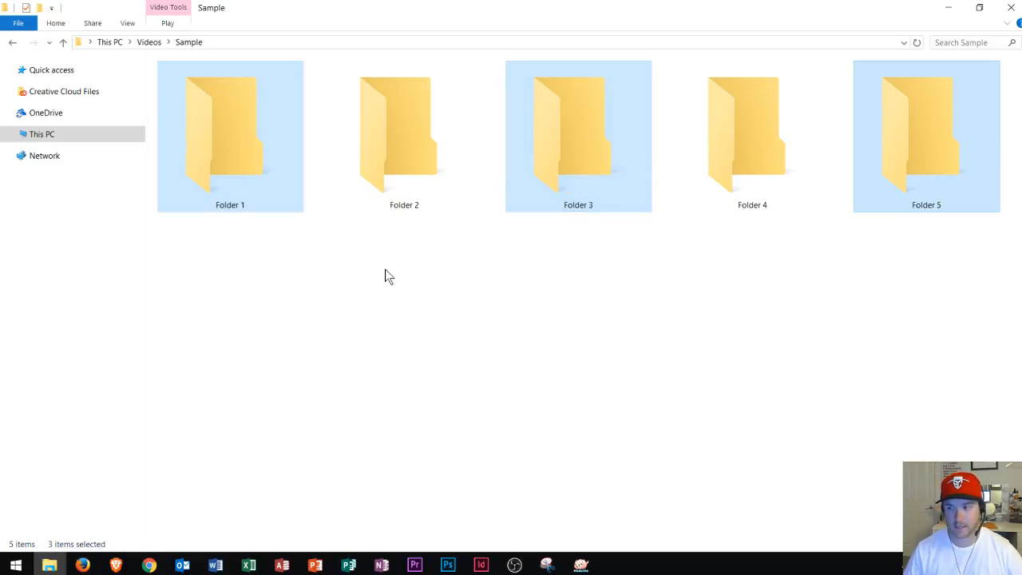
mouse_move(409, 314)
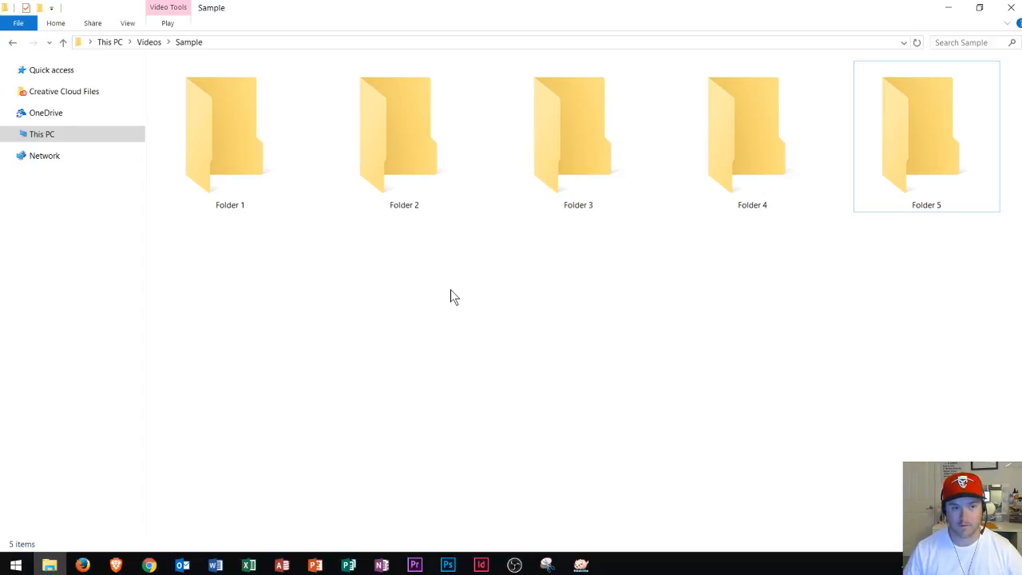
click(230, 136)
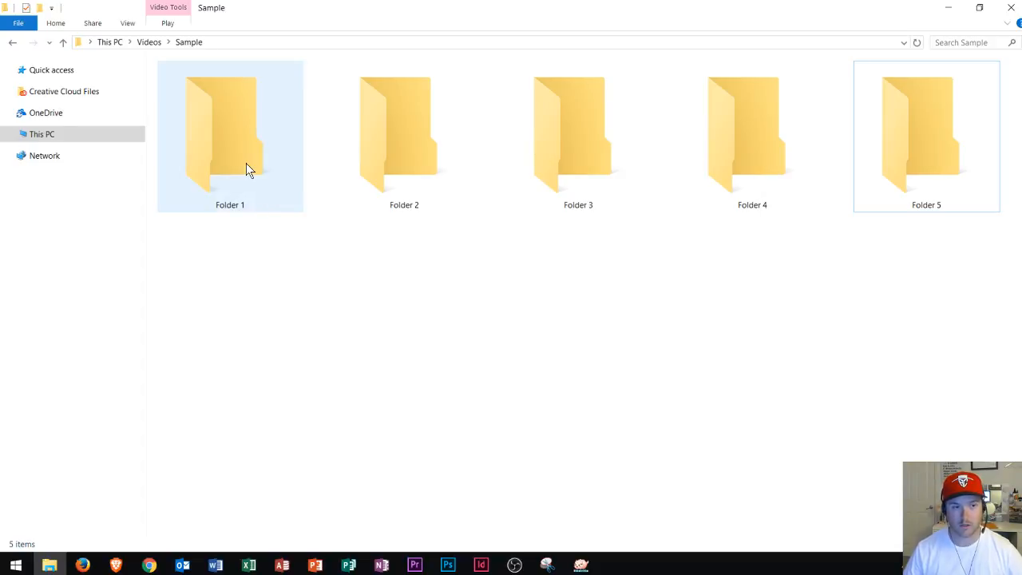
mouse_move(249, 167)
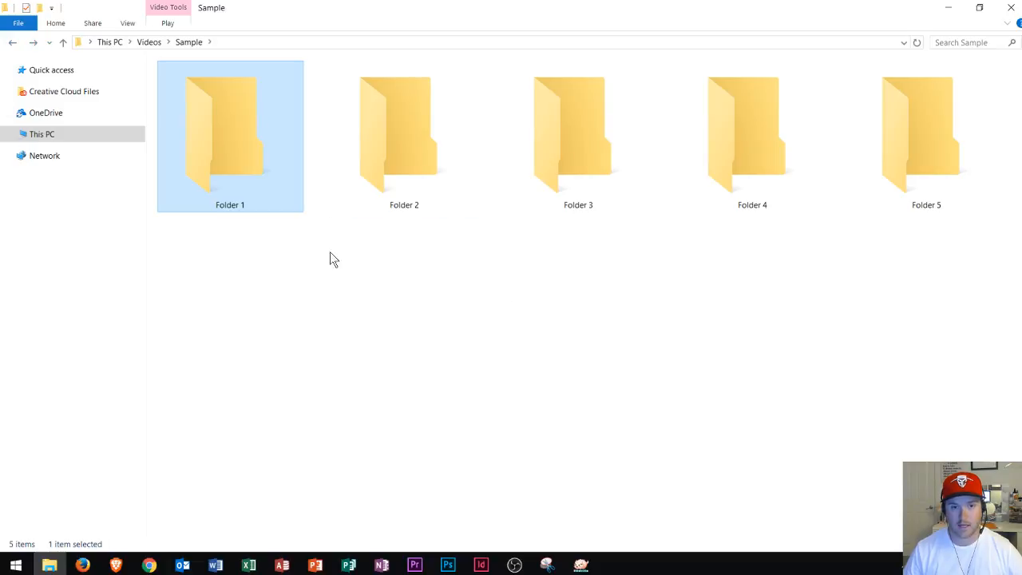
mouse_move(291, 241)
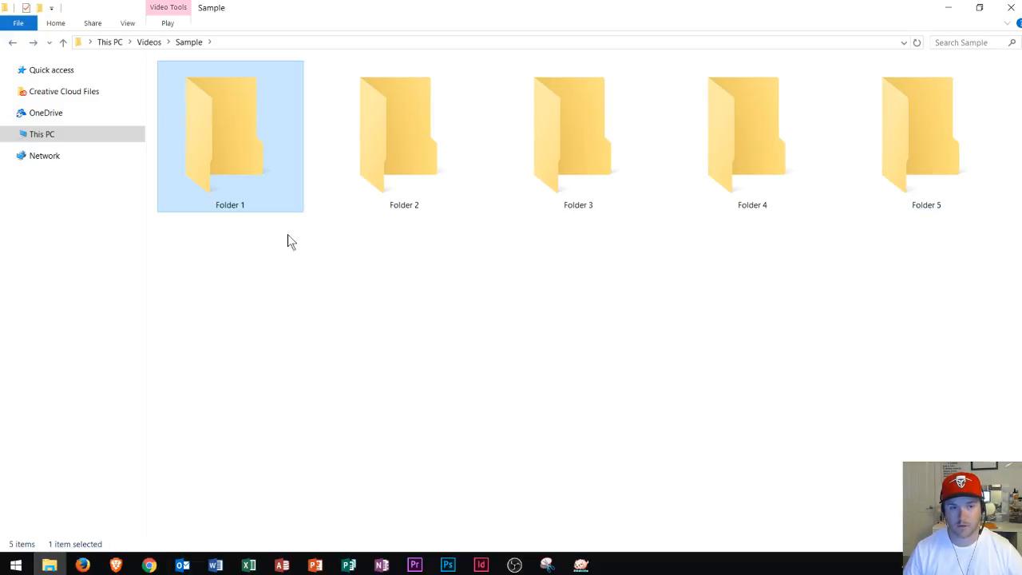
mouse_move(497, 285)
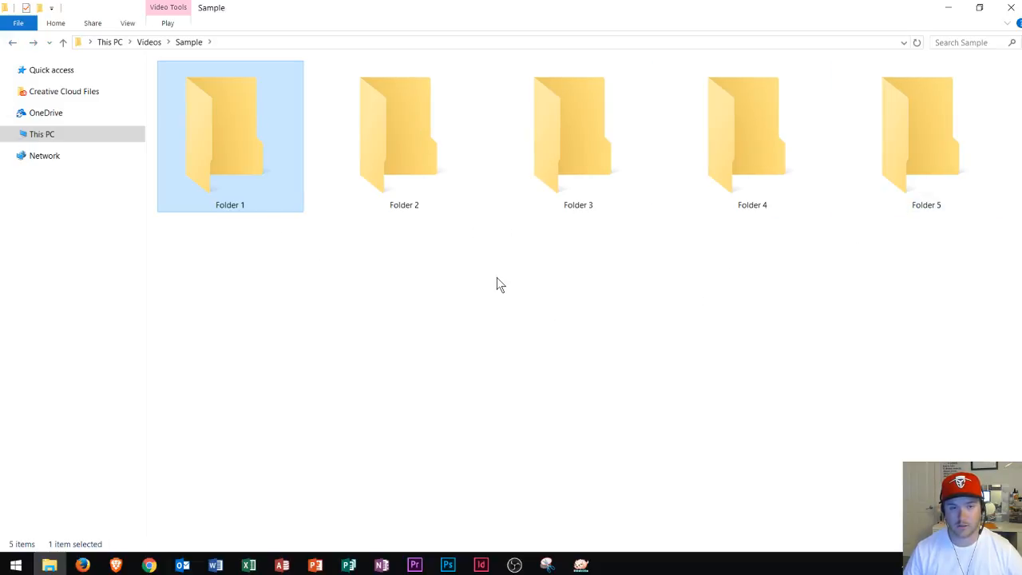
mouse_move(310, 249)
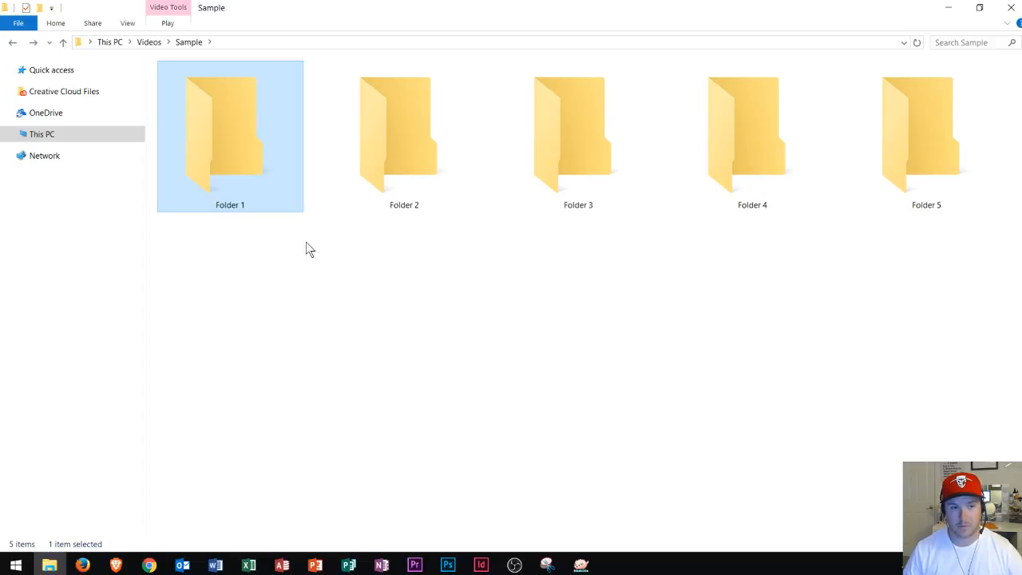
mouse_move(242, 128)
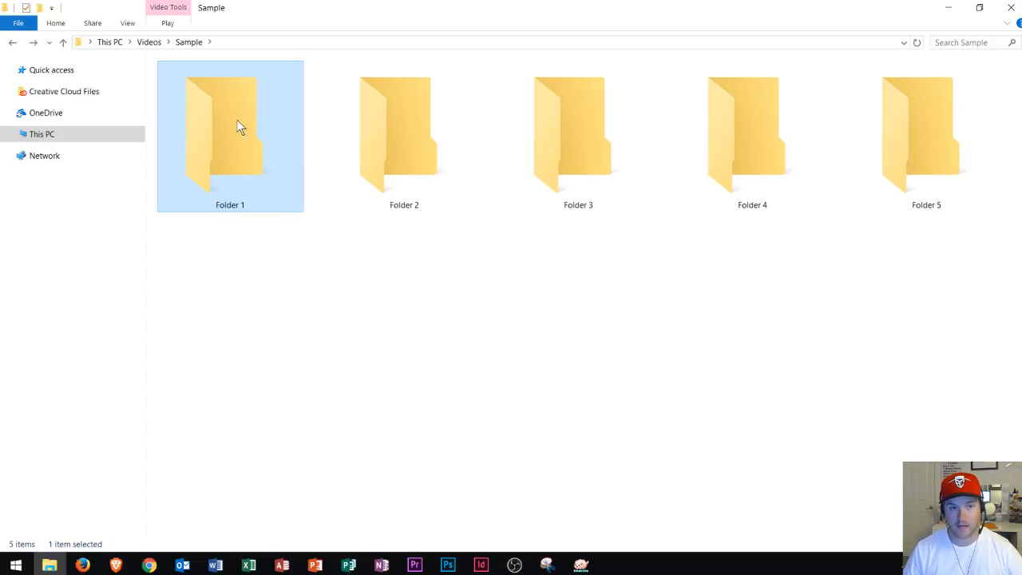
mouse_move(256, 168)
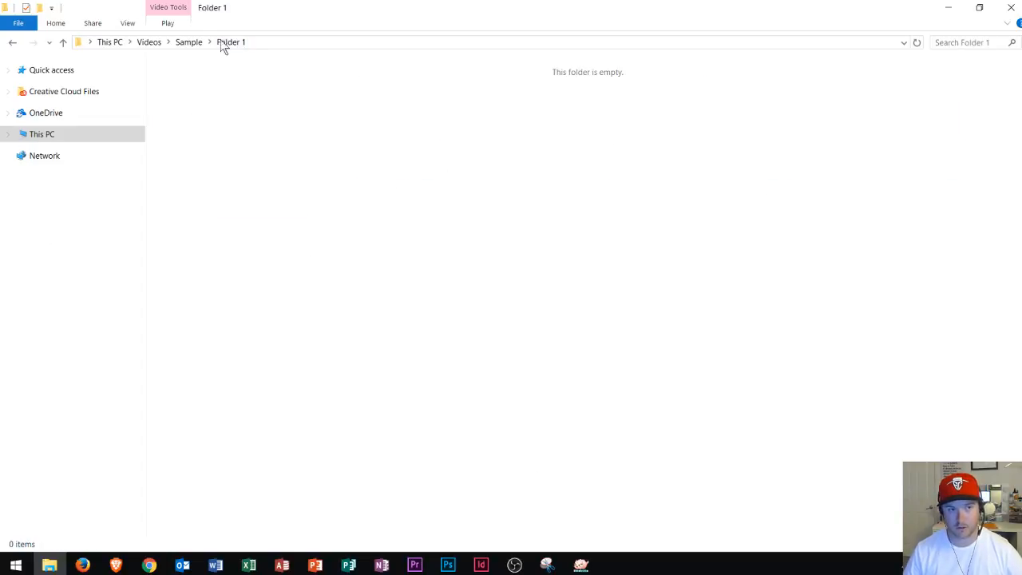
mouse_move(12, 43)
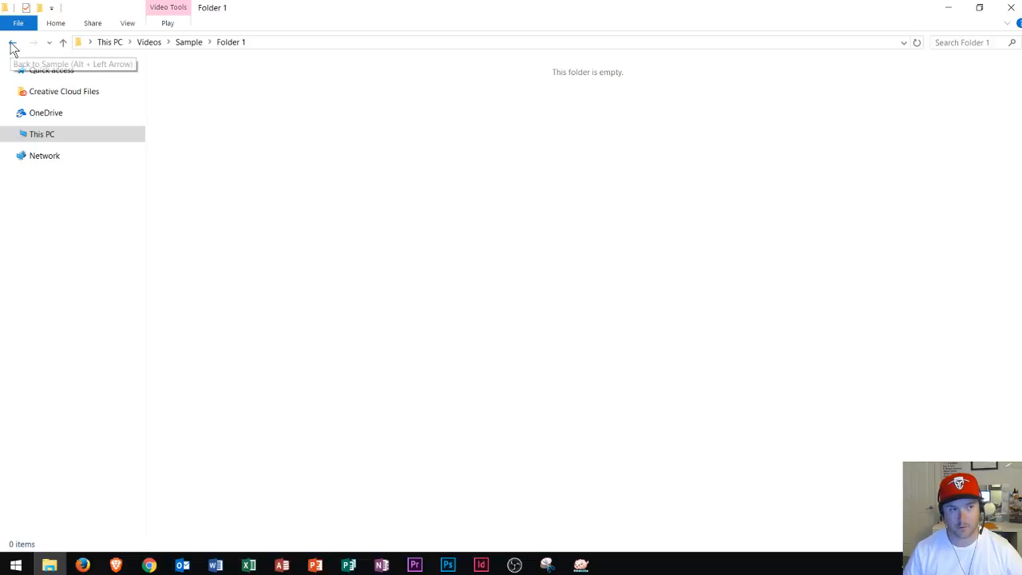
click(12, 42)
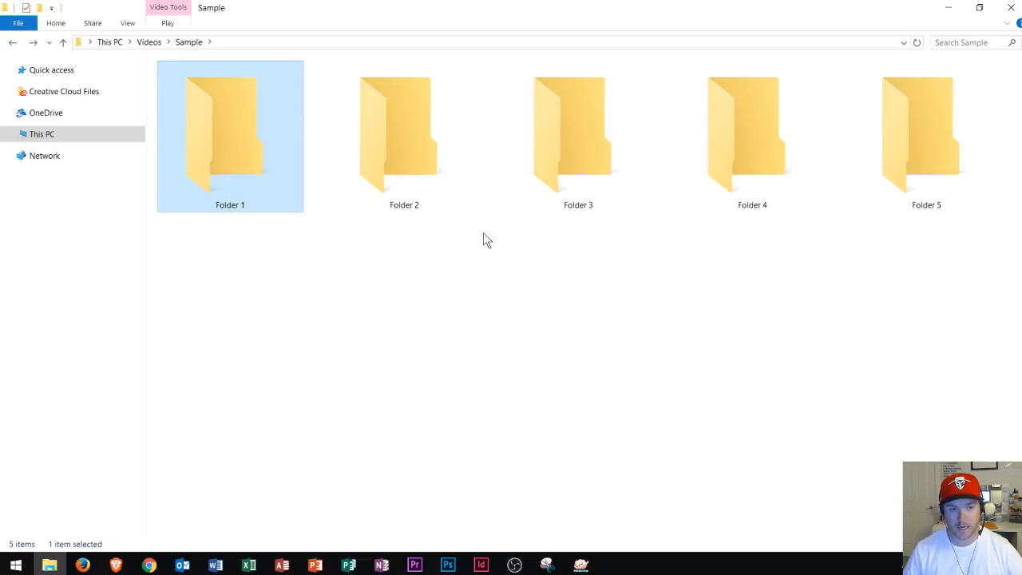
mouse_move(543, 395)
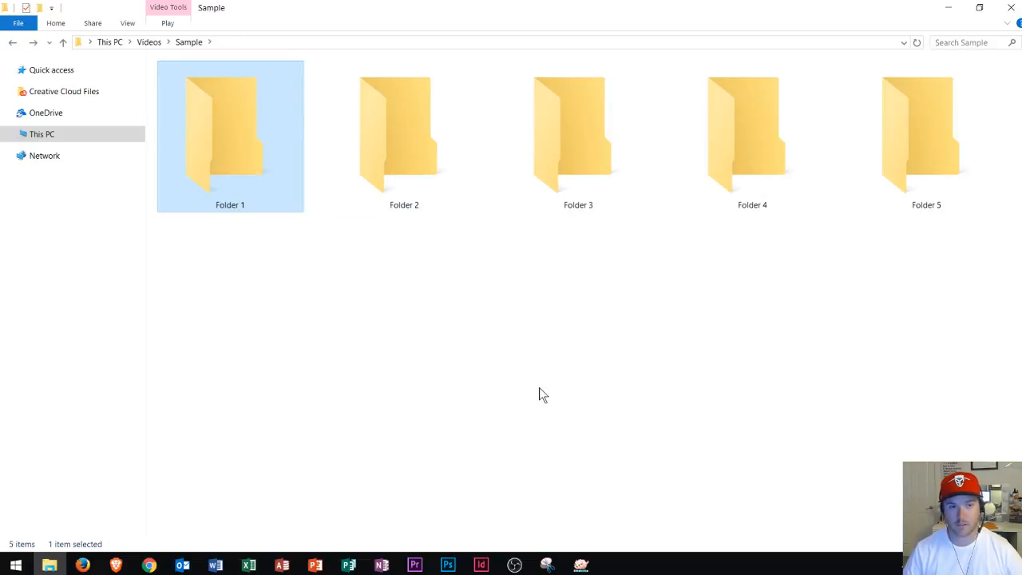
Select Folder 5 in place of Folder 1, then Folder 3 alone.
click(926, 136)
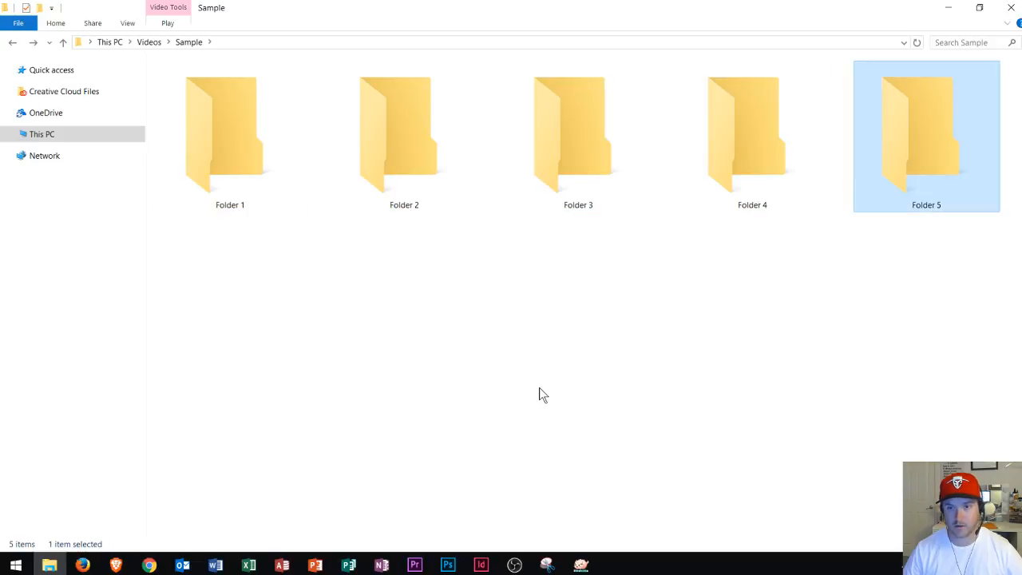
click(579, 136)
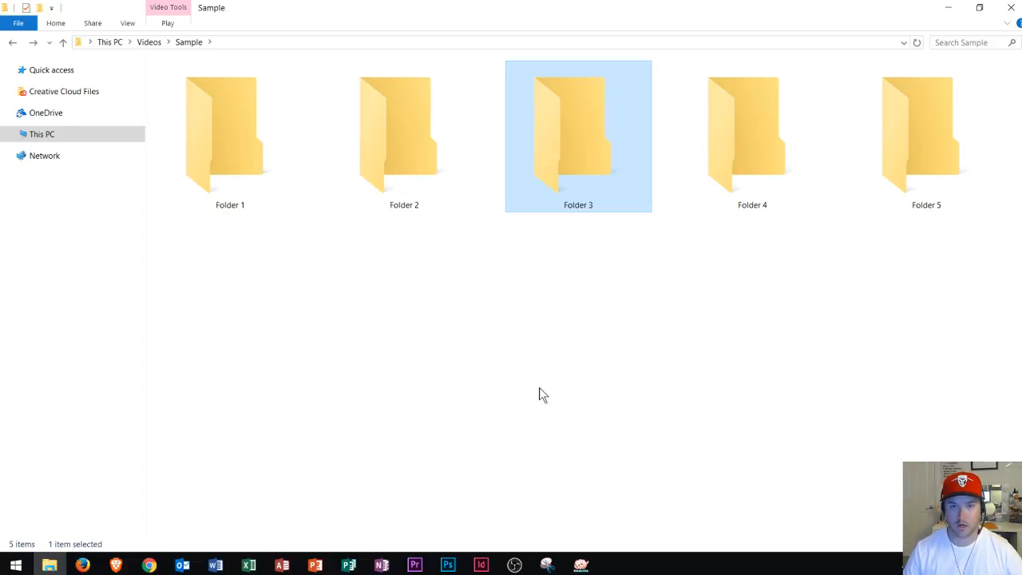
mouse_move(701, 279)
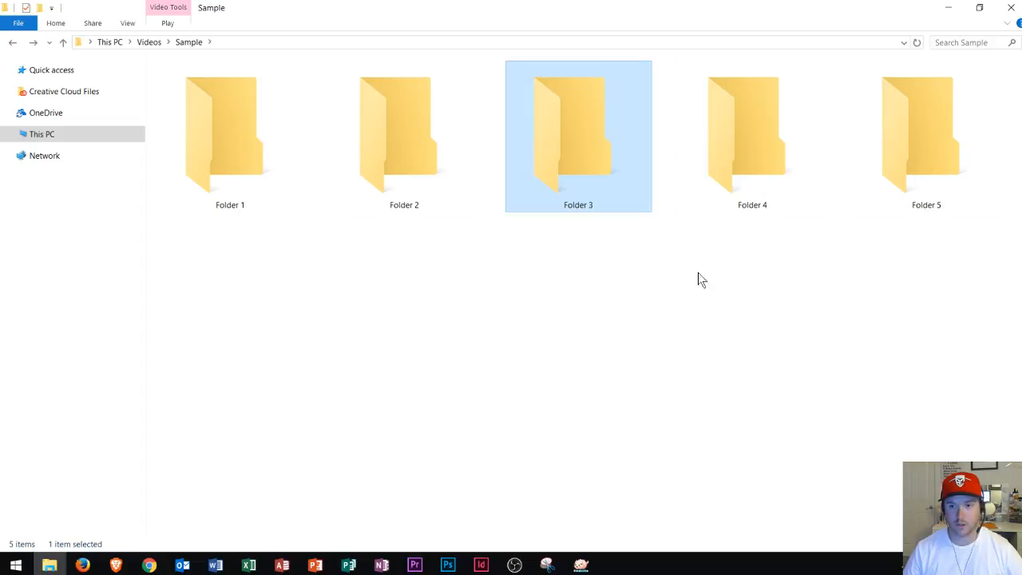
mouse_move(780, 234)
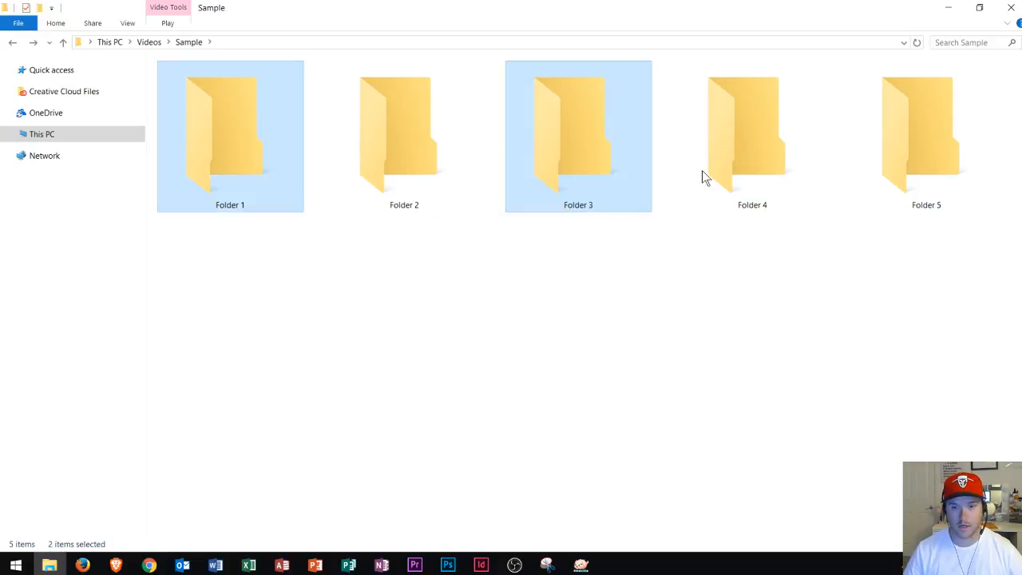
Clear the combined selection of Folders 1 and 3 in Sample.
click(752, 136)
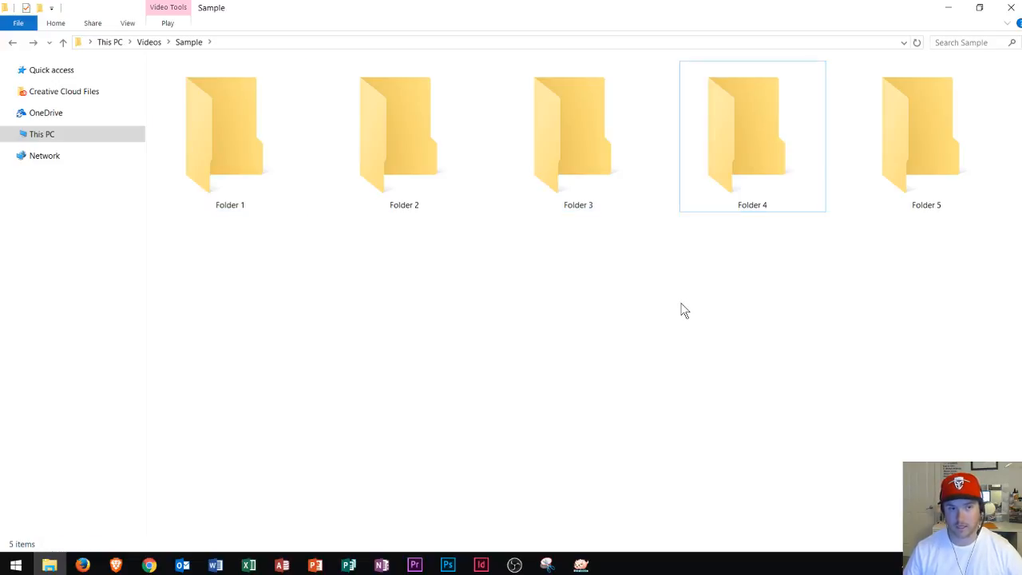
mouse_move(383, 283)
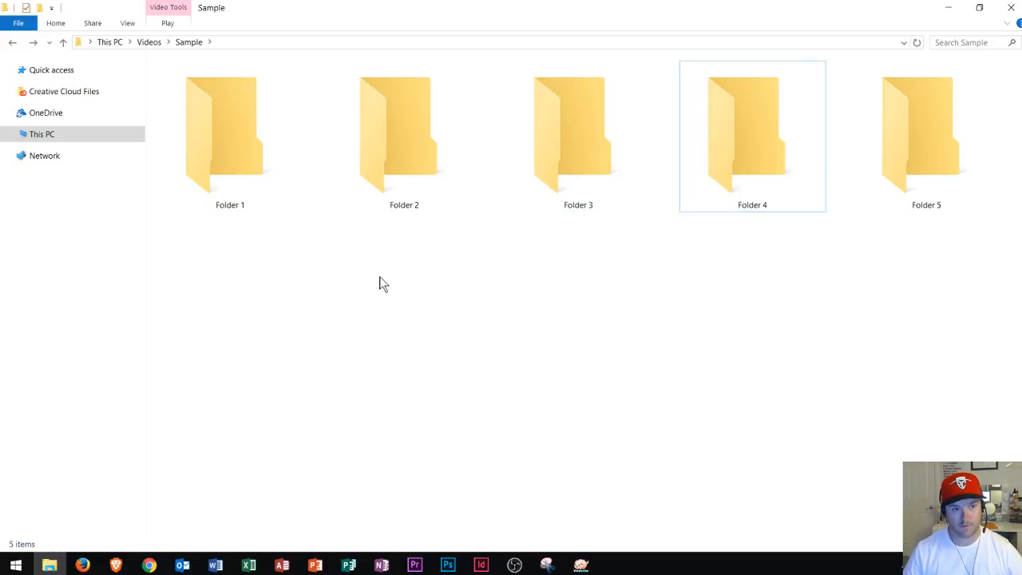
click(230, 136)
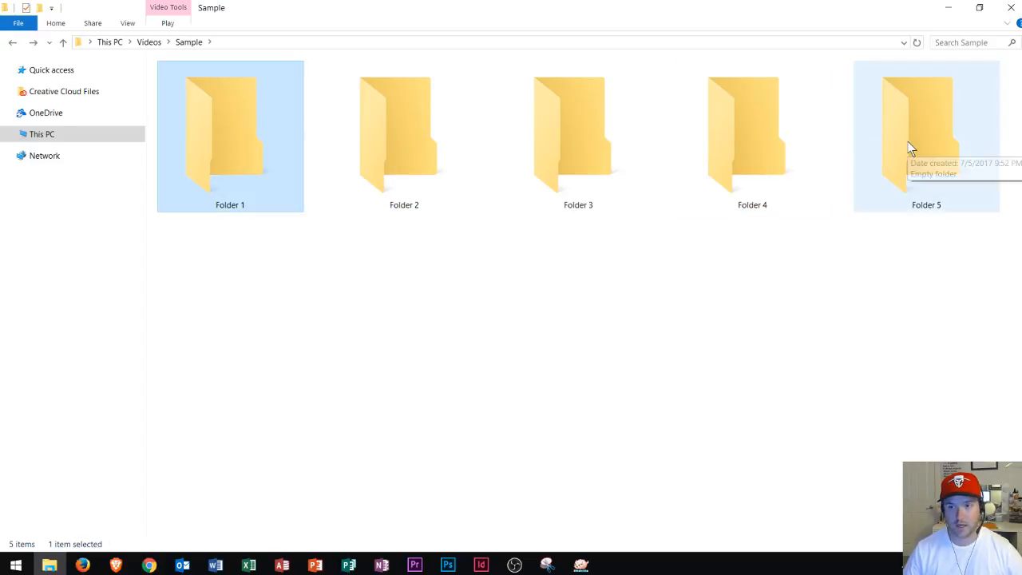
key(ctrl+a)
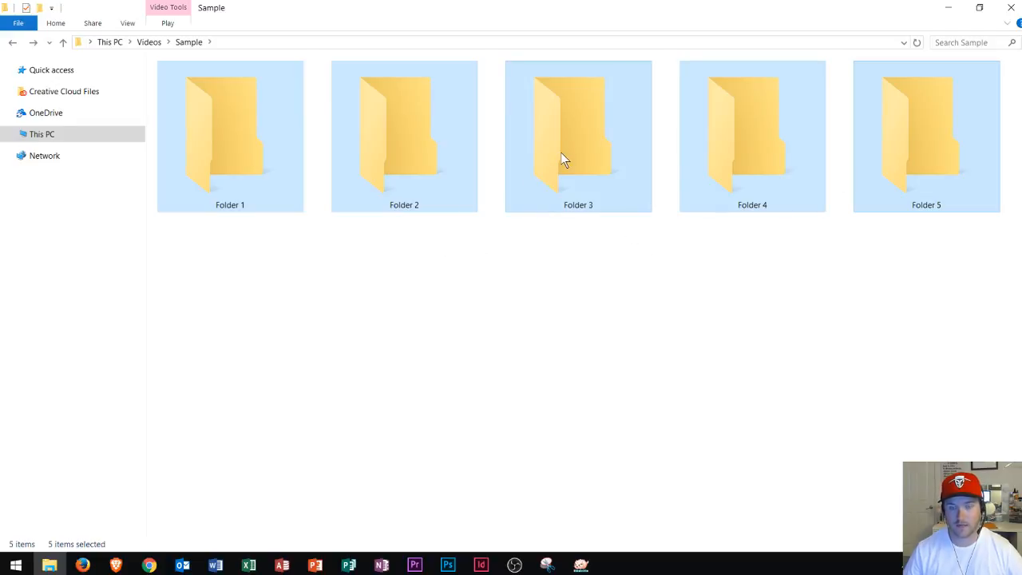
right_click(563, 158)
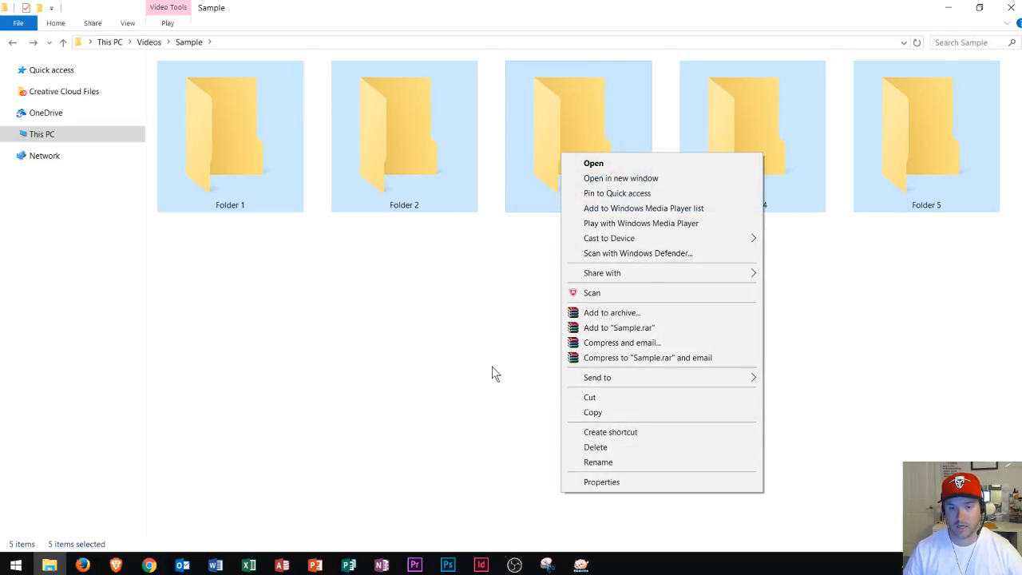
mouse_move(607, 397)
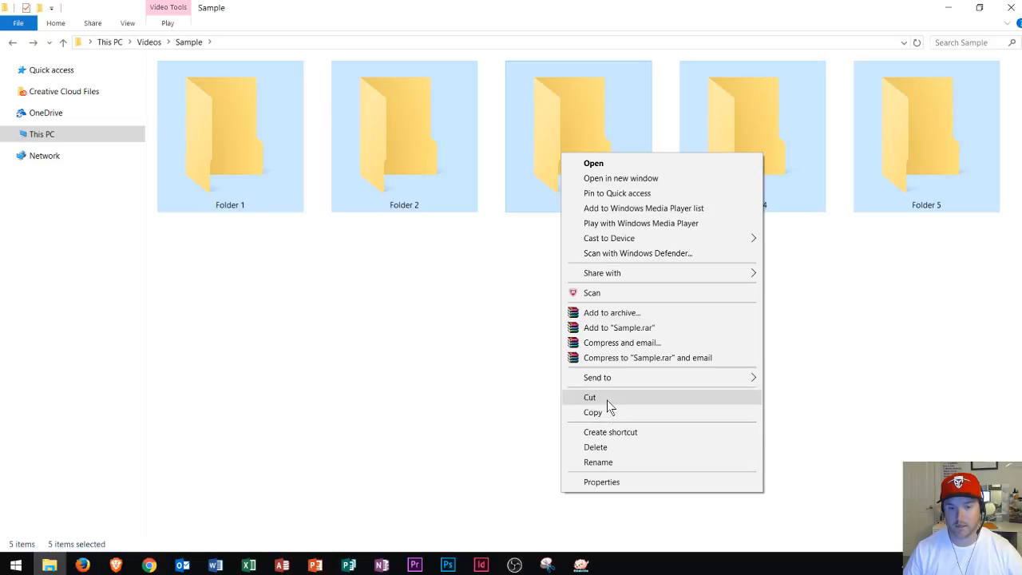
mouse_move(464, 289)
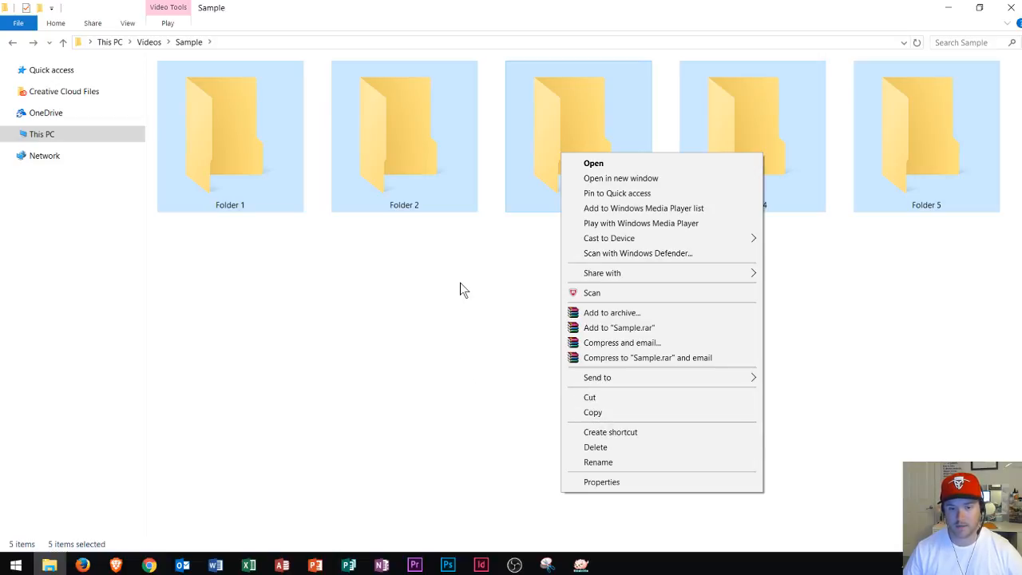
mouse_move(503, 416)
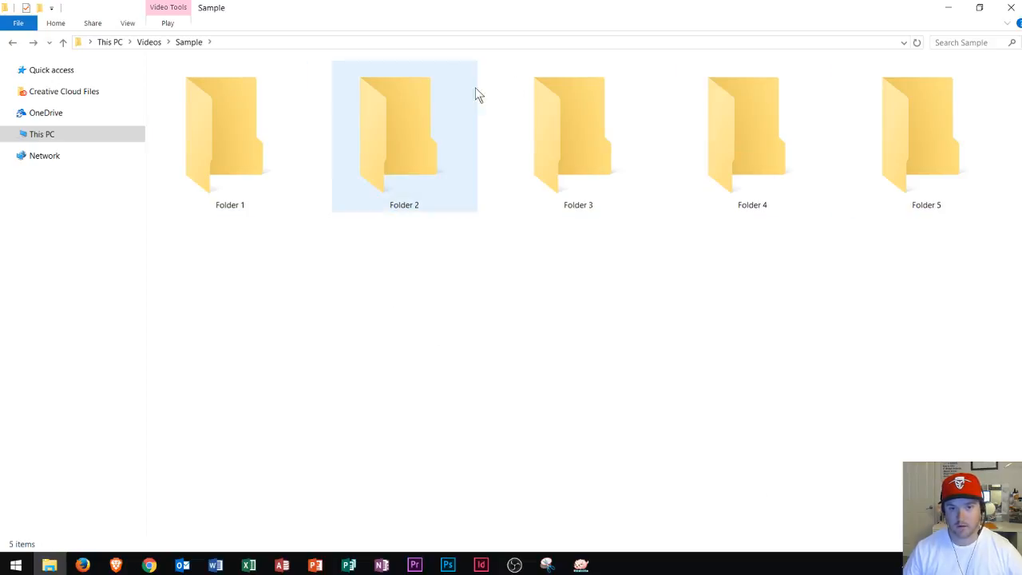
mouse_move(347, 164)
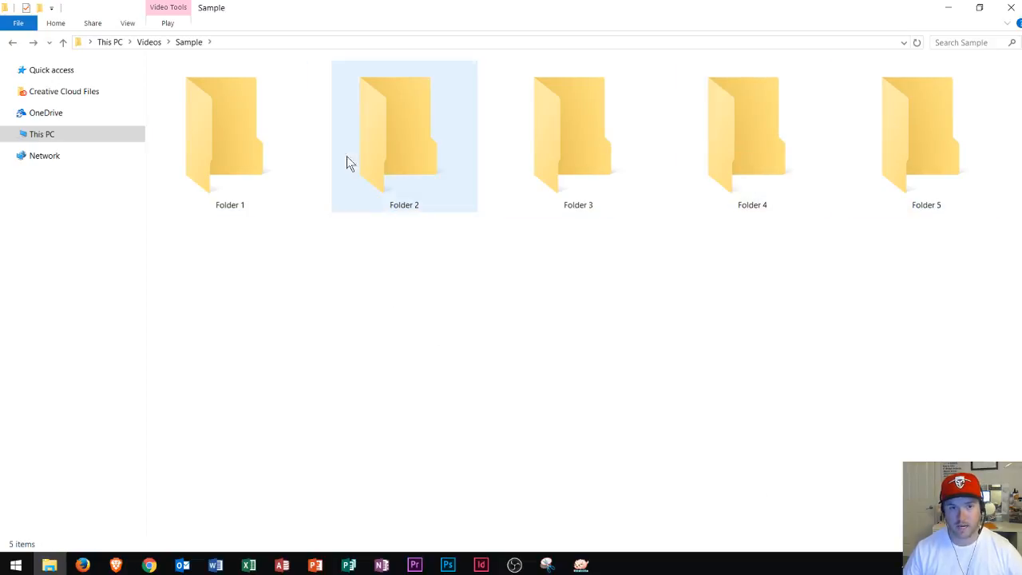
Select Folders 2 and 1, then switch Sample to Details view via the background context menu.
click(515, 254)
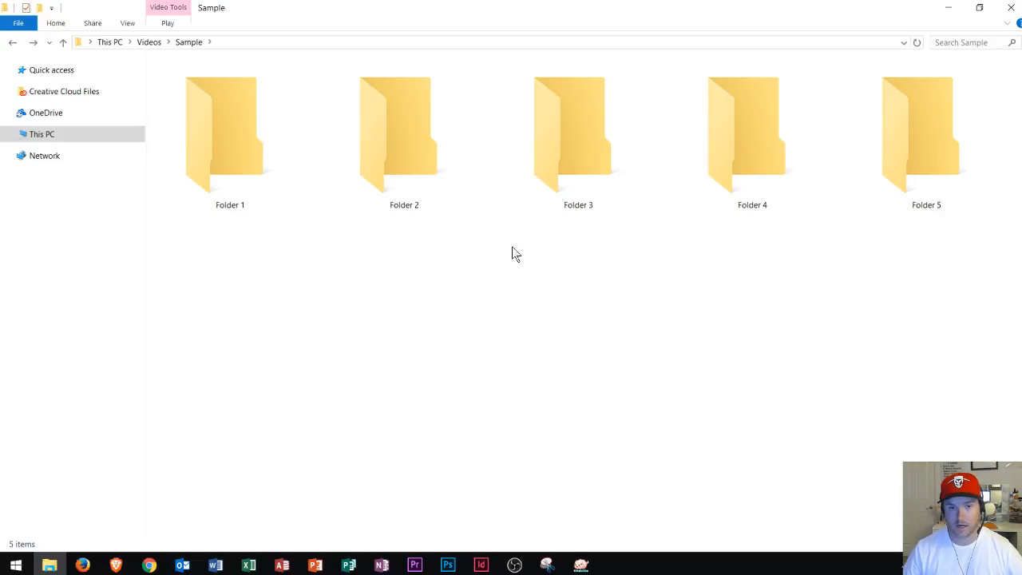
click(404, 136)
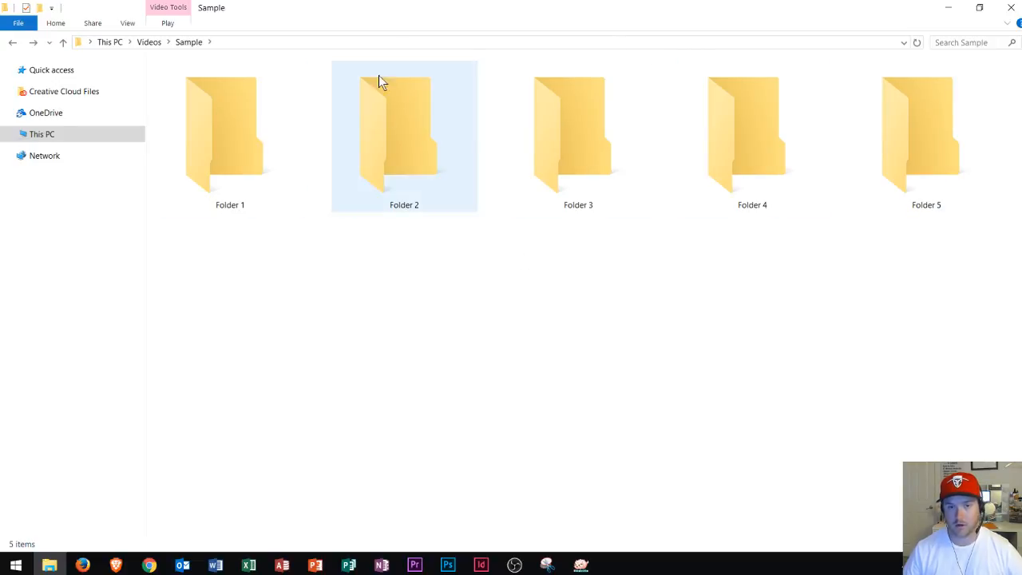
click(230, 135)
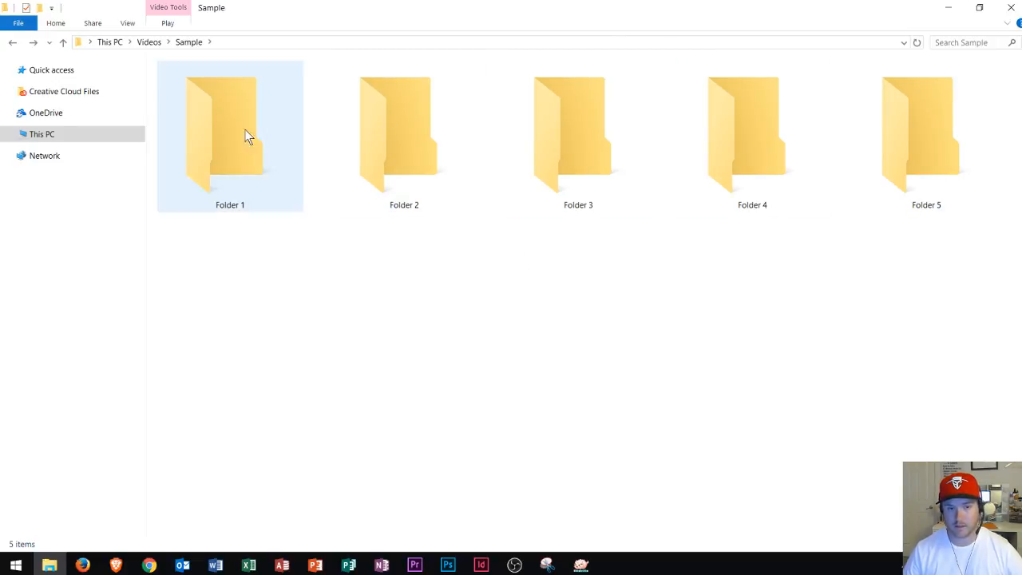
click(551, 279)
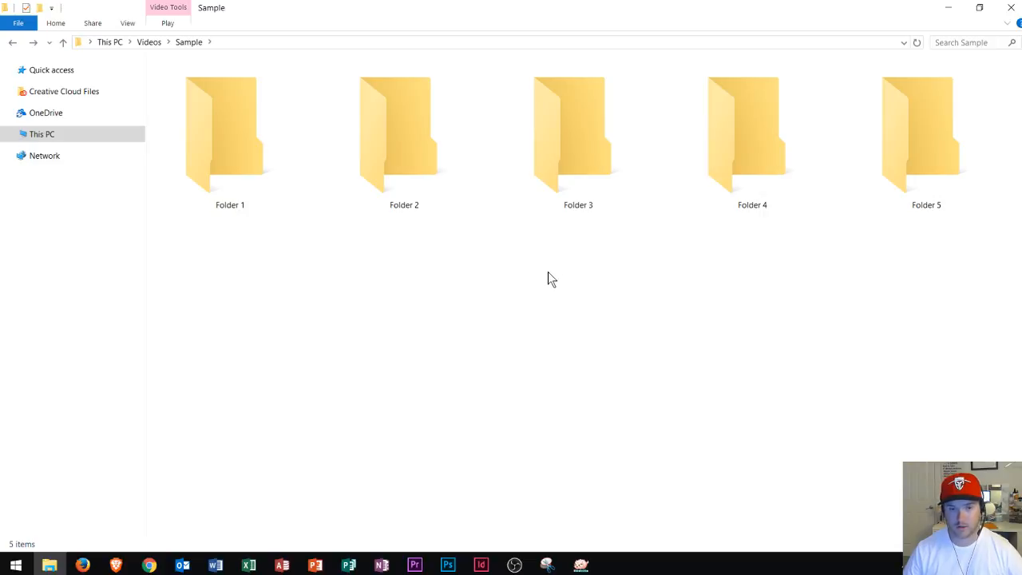
right_click(551, 279)
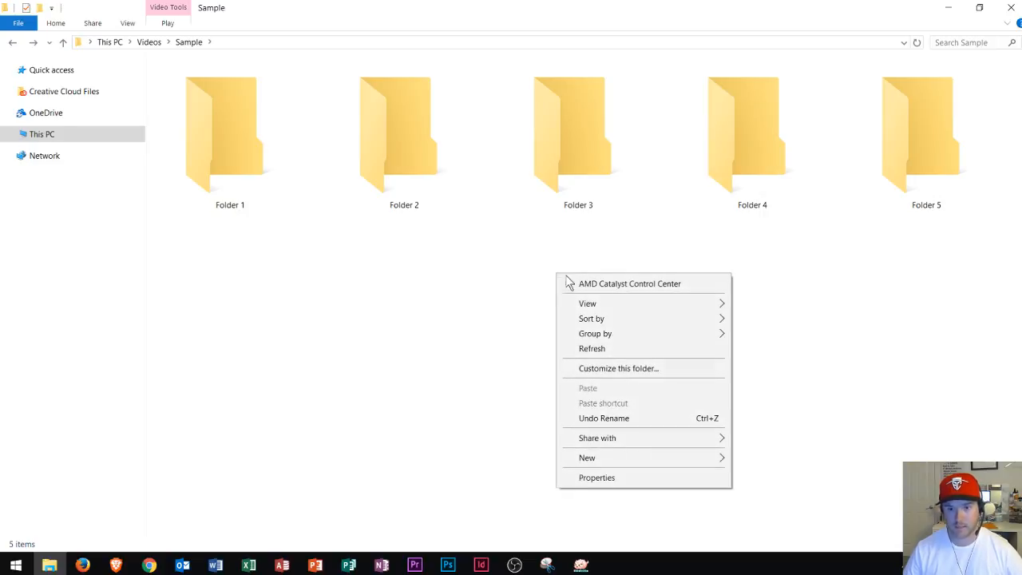
click(587, 303)
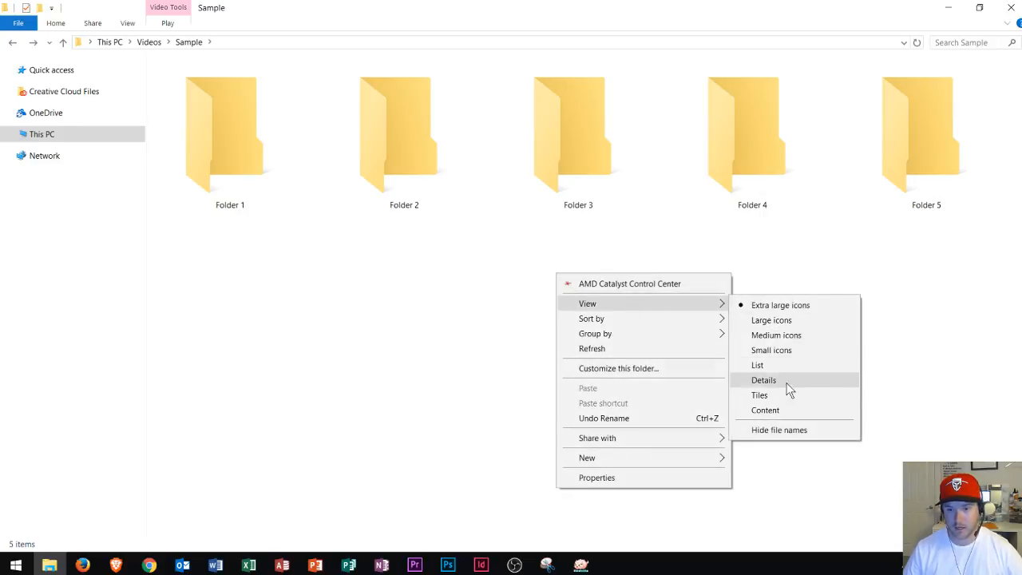
mouse_move(776, 387)
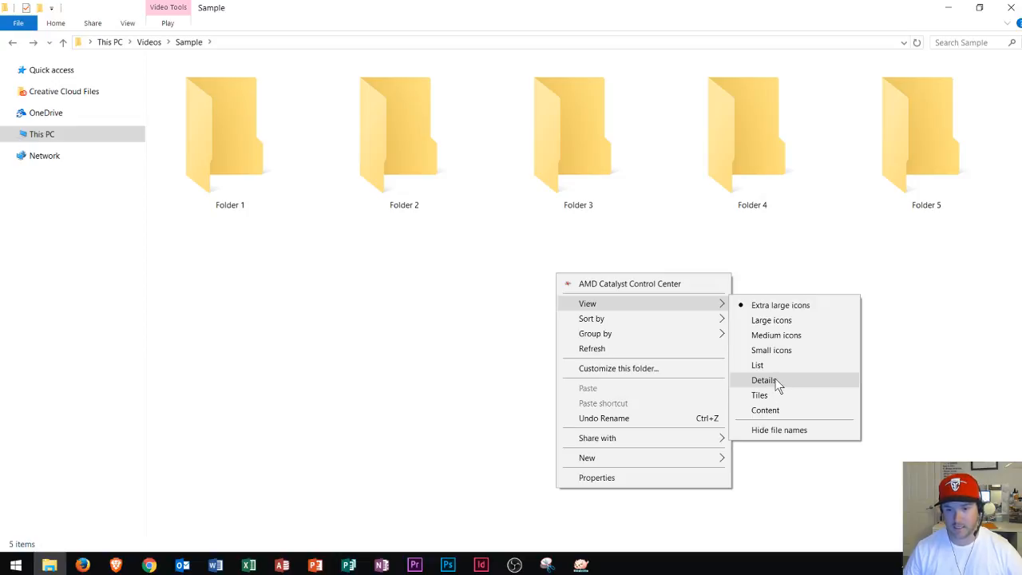
click(763, 380)
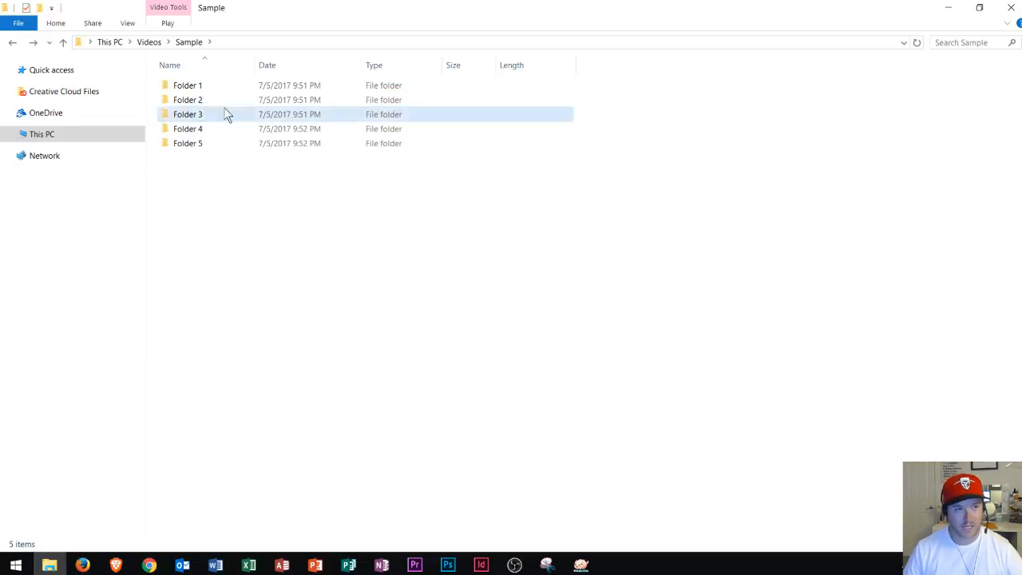
mouse_move(296, 65)
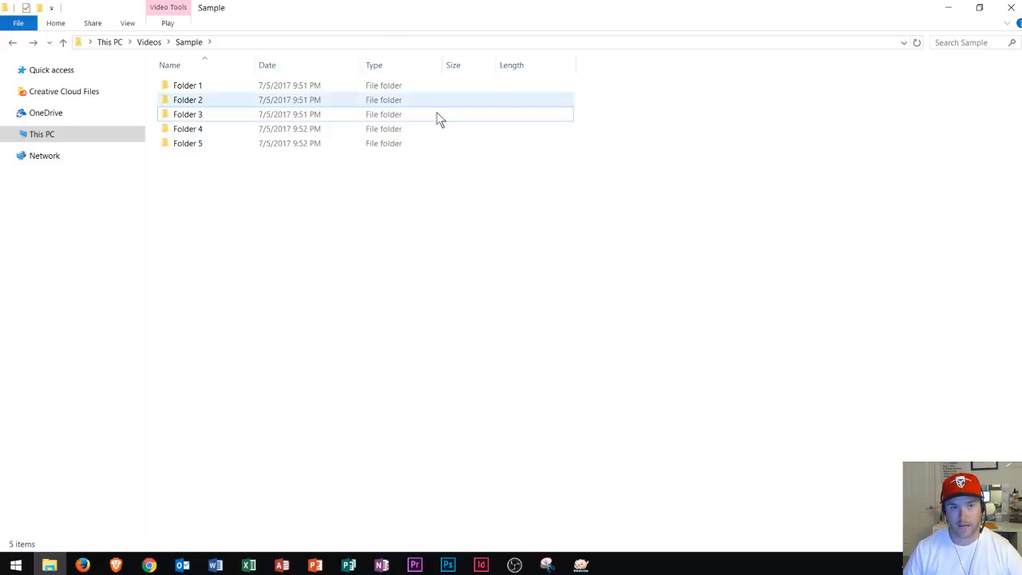
In the details list, select Folder 2, then Folder 3.
click(187, 113)
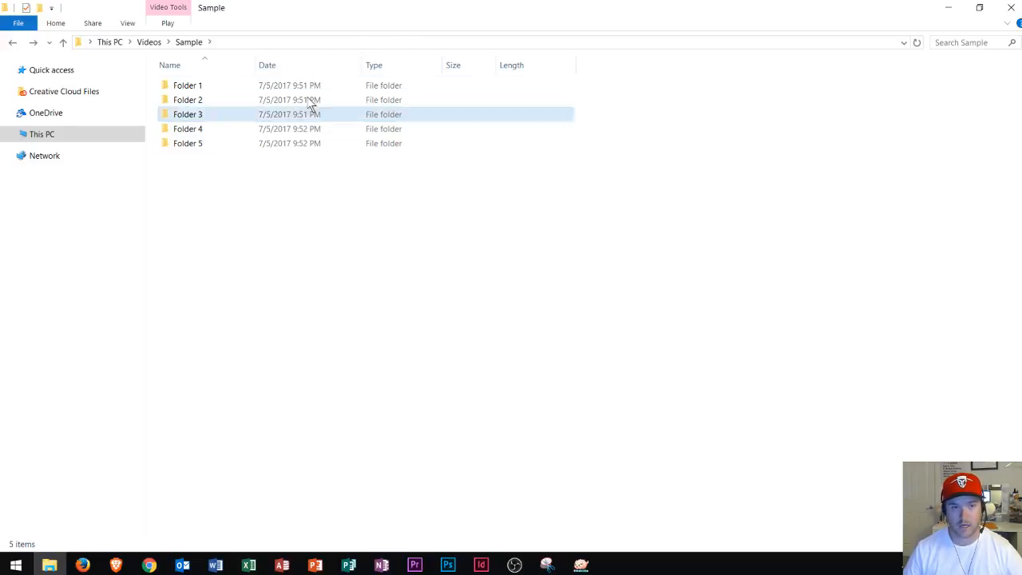
click(188, 85)
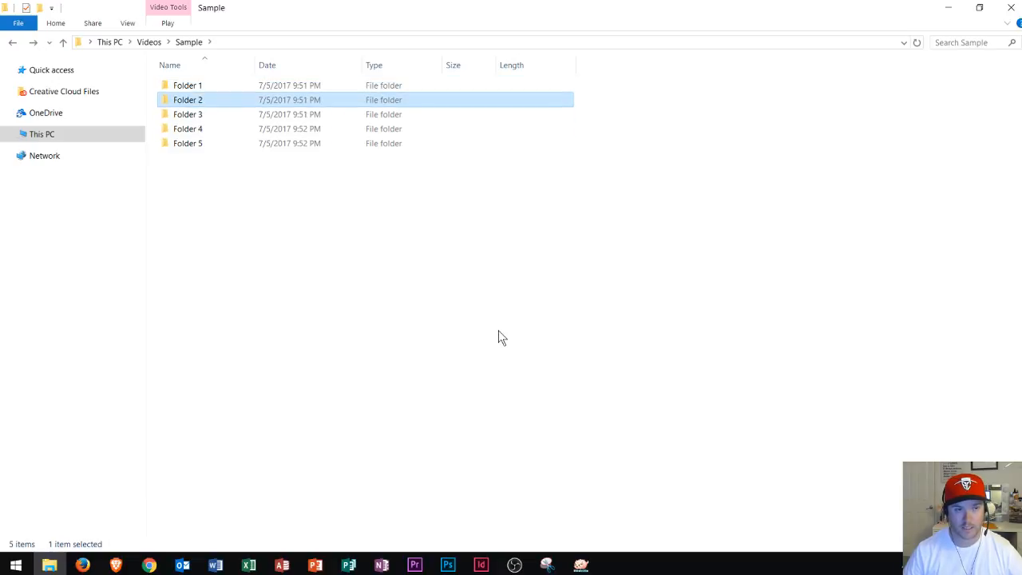
click(187, 114)
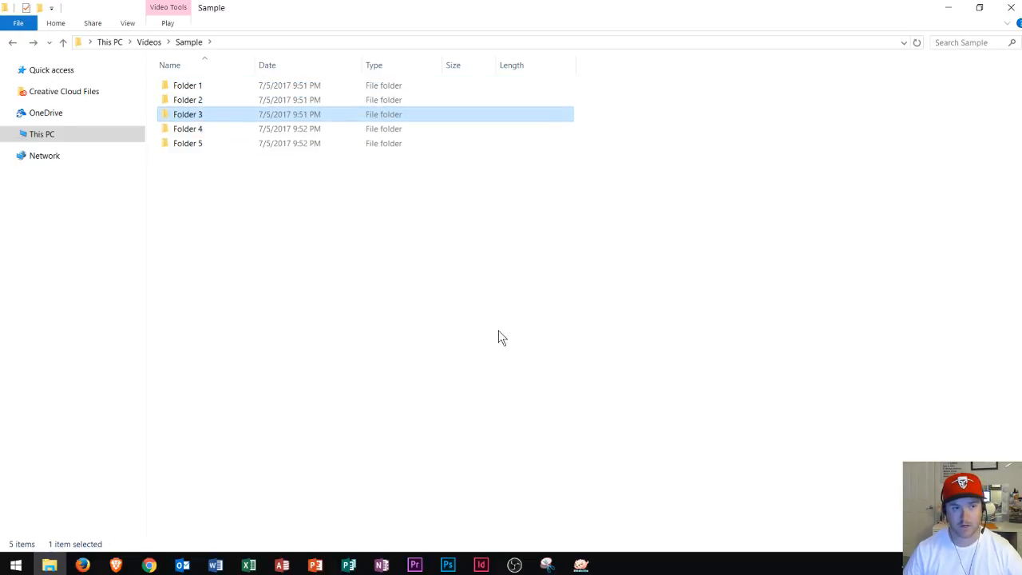
mouse_move(1017, 381)
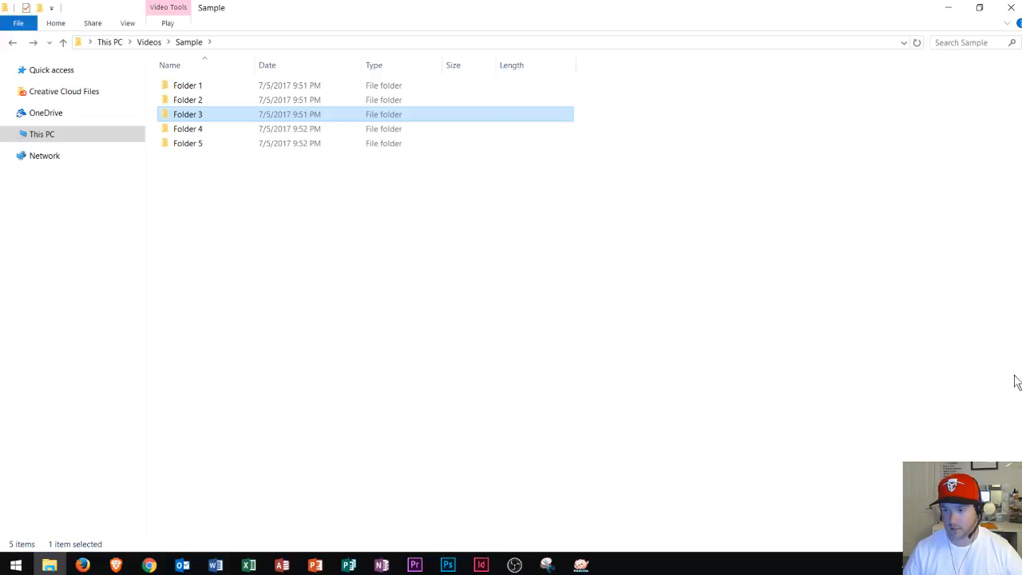